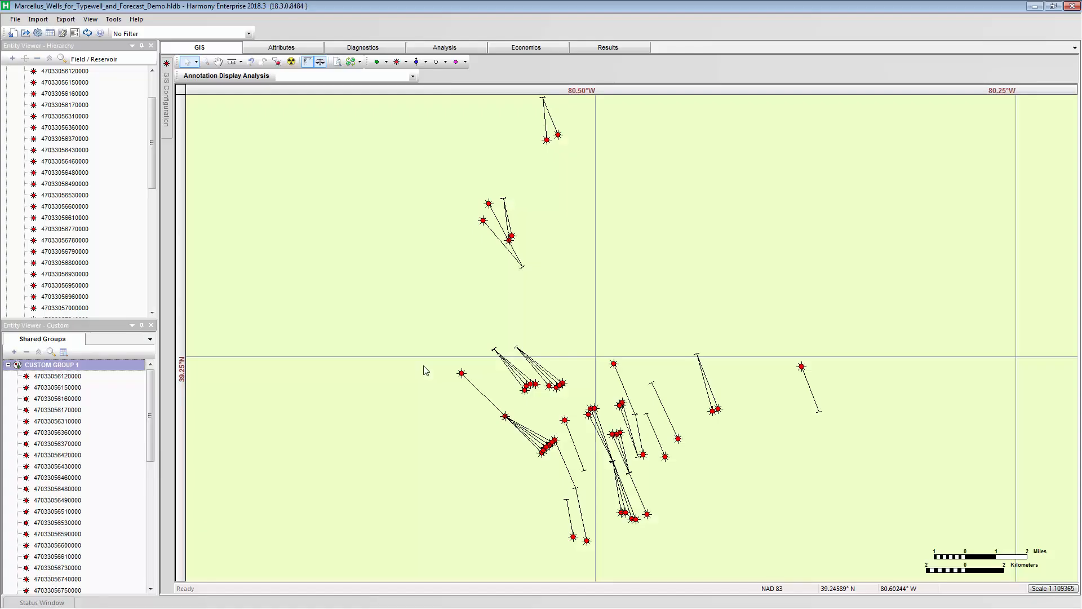
mouse_move(437, 385)
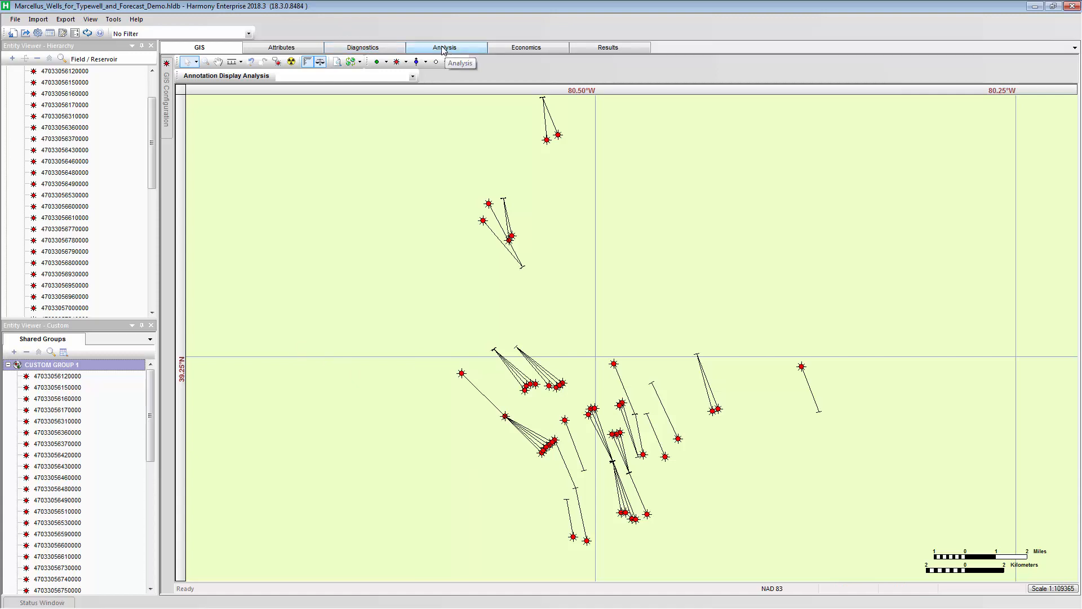
Create a gas typewell for Custom Group 1 from the Analysis workspace's Typewell tile
left_click(445, 46)
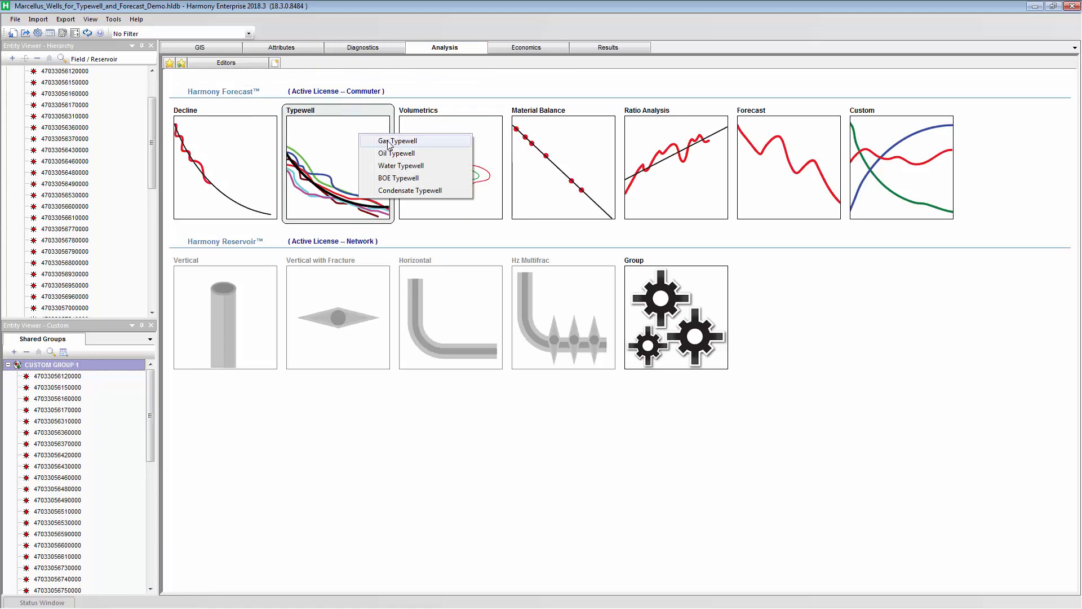
left_click(398, 140)
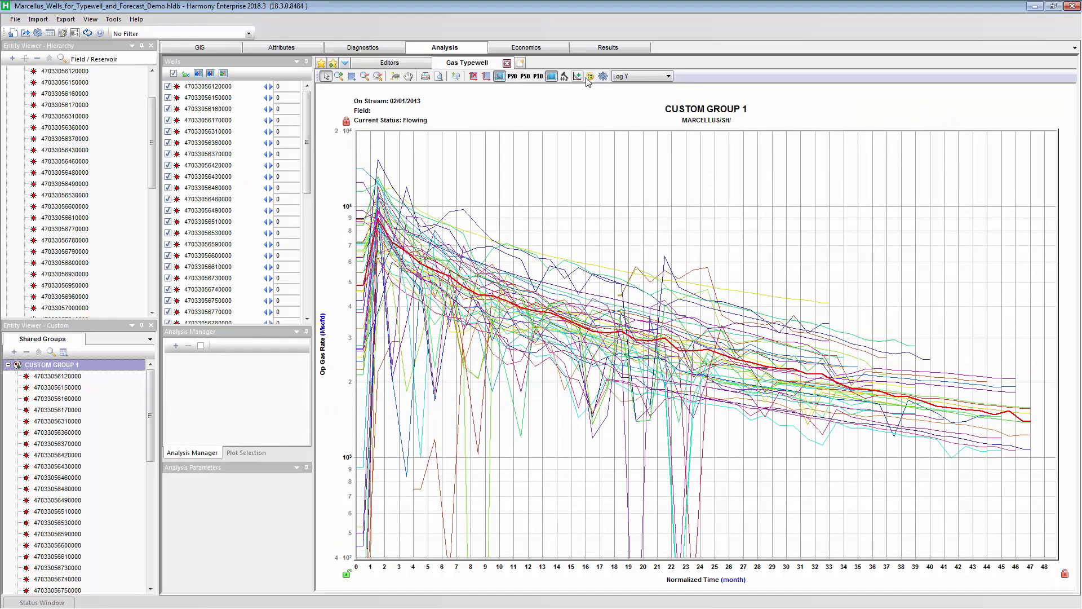
Turn every individual well curve grey, leaving only the average rate curve red
left_click(577, 76)
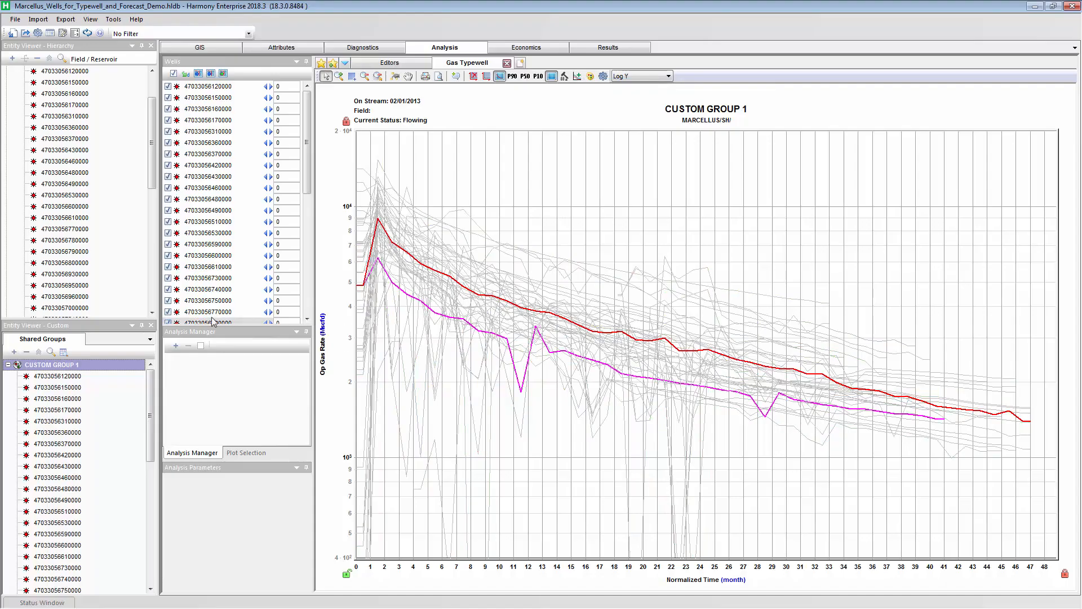
left_click(211, 232)
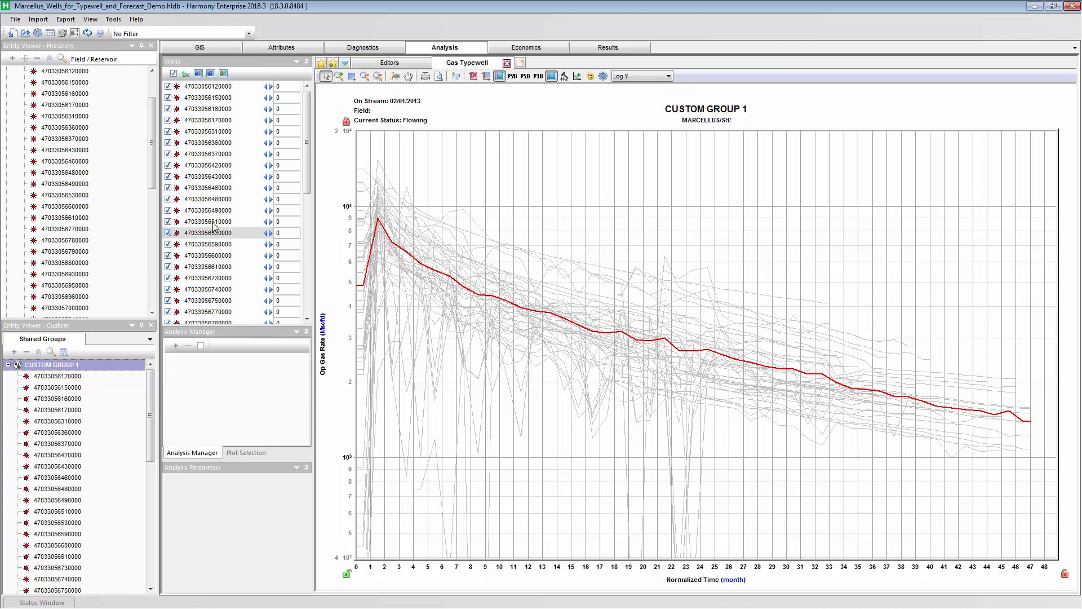
left_click(213, 176)
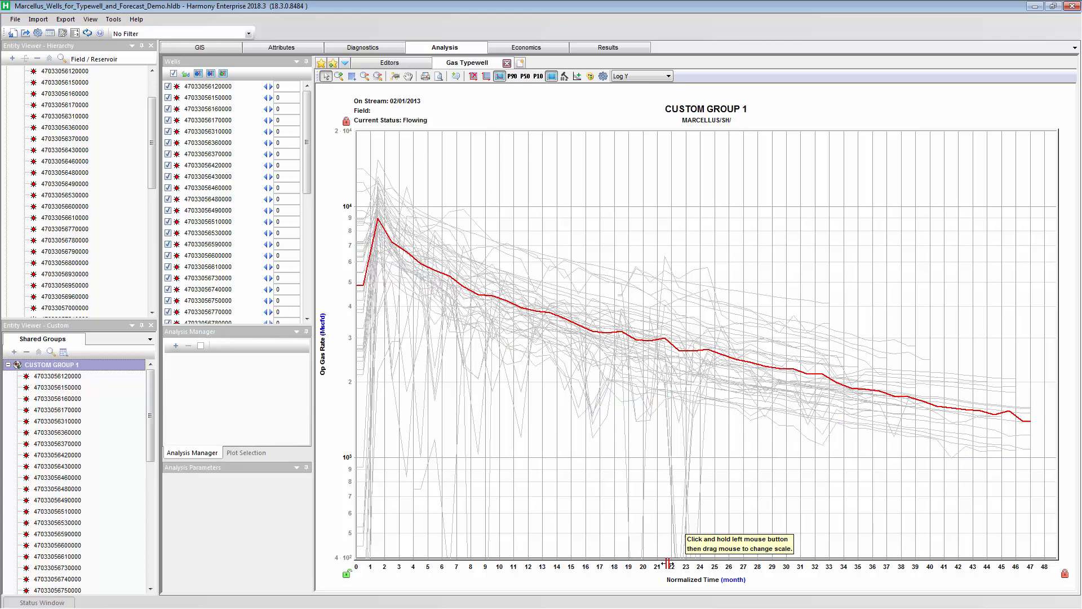
mouse_move(745, 375)
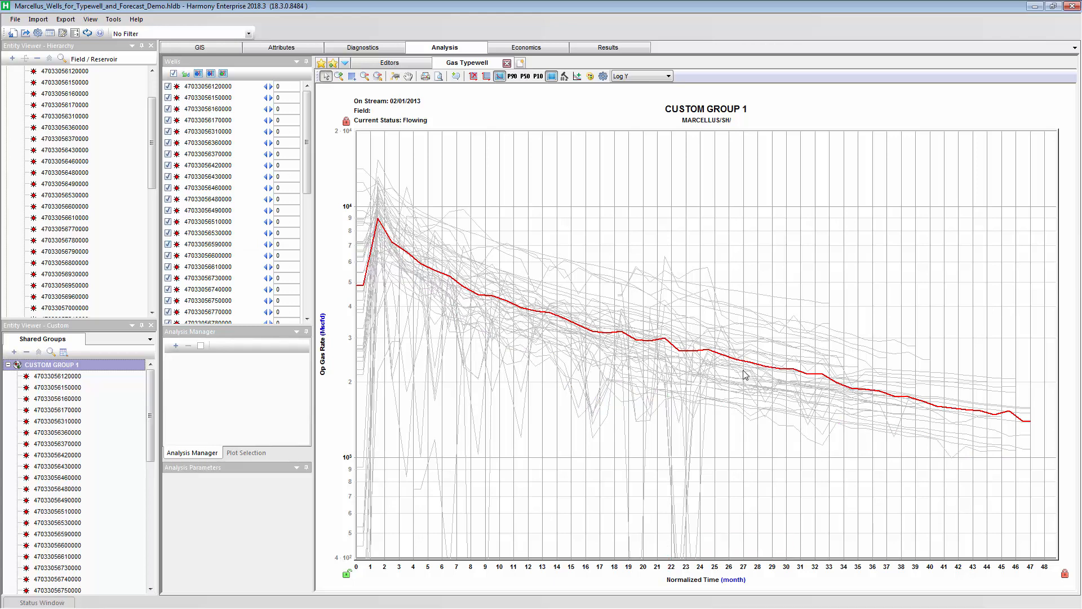
mouse_move(683, 357)
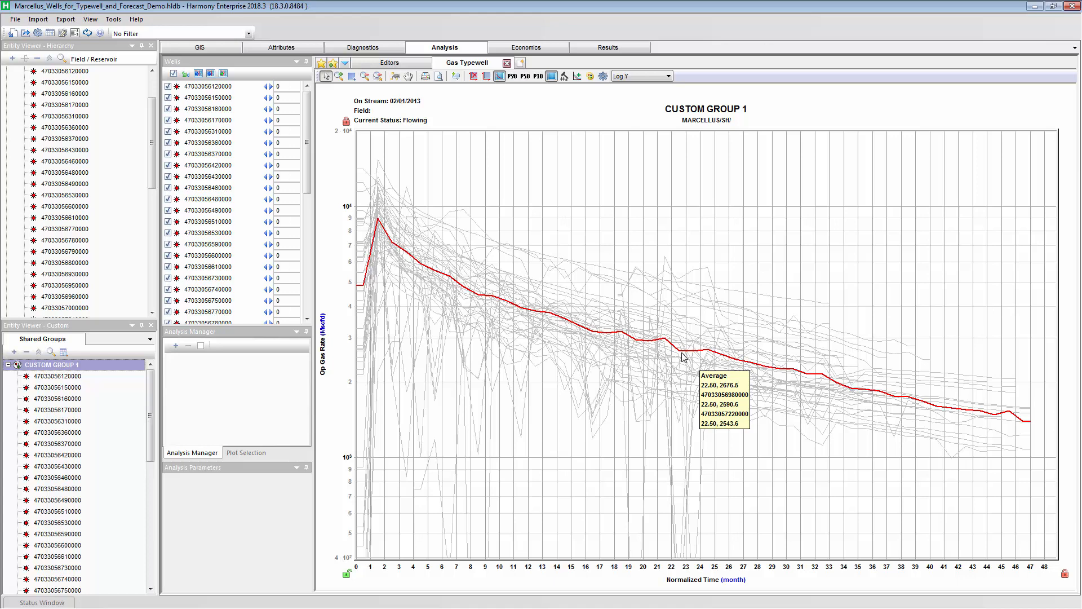
mouse_move(582, 101)
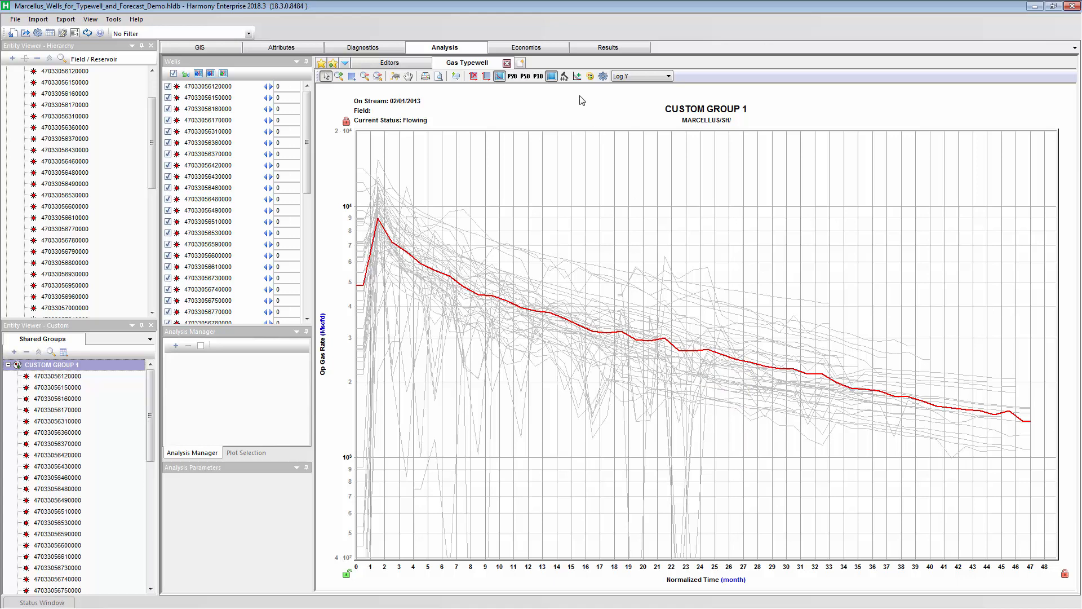
Add the No. of Producing Wells curve in black on the secondary axis
left_click(565, 76)
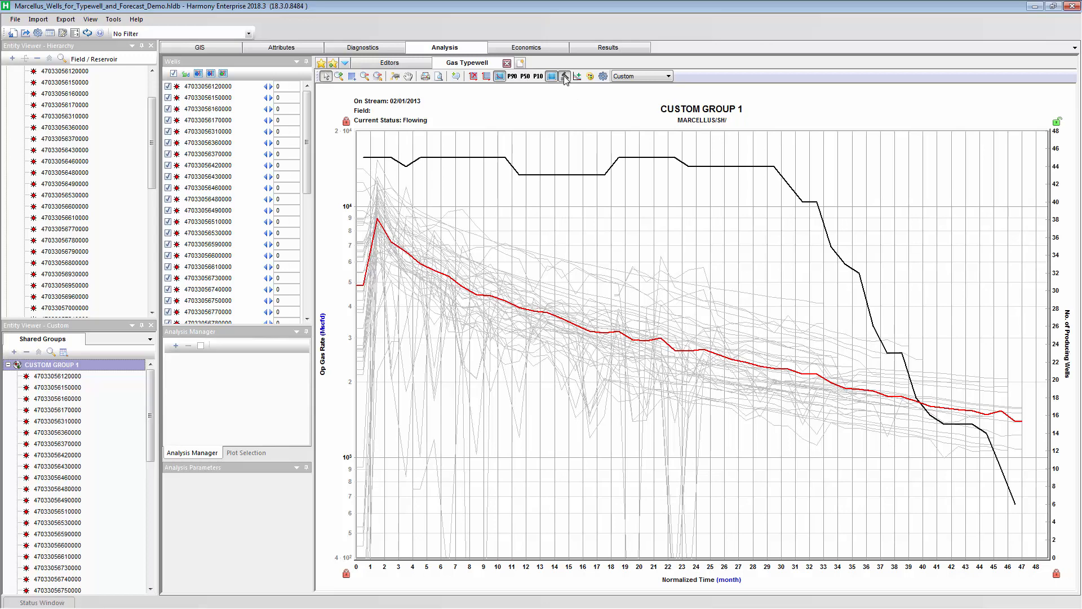
mouse_move(564, 109)
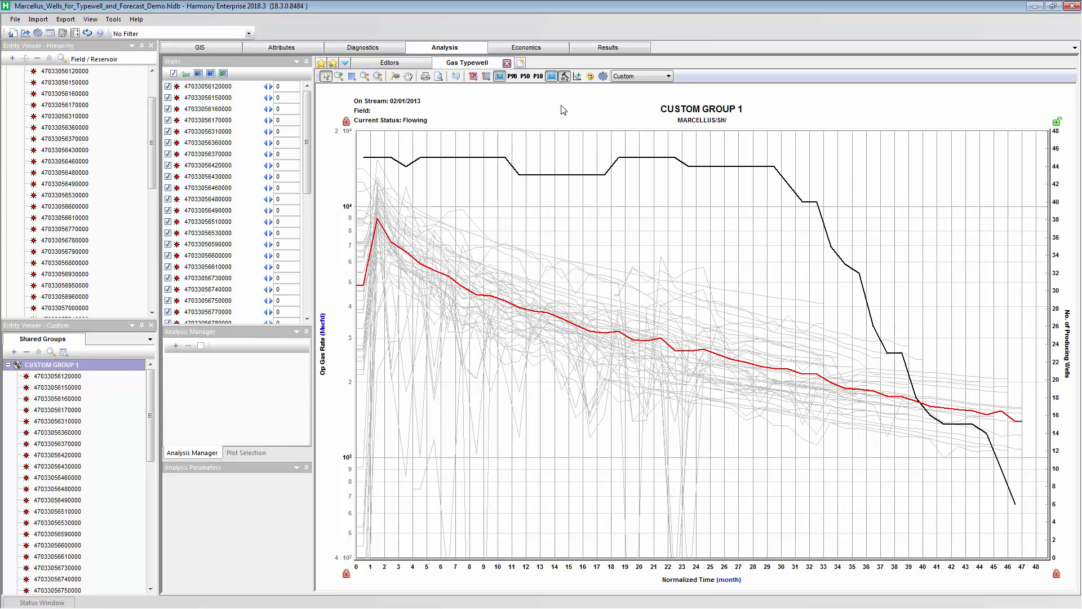
mouse_move(737, 171)
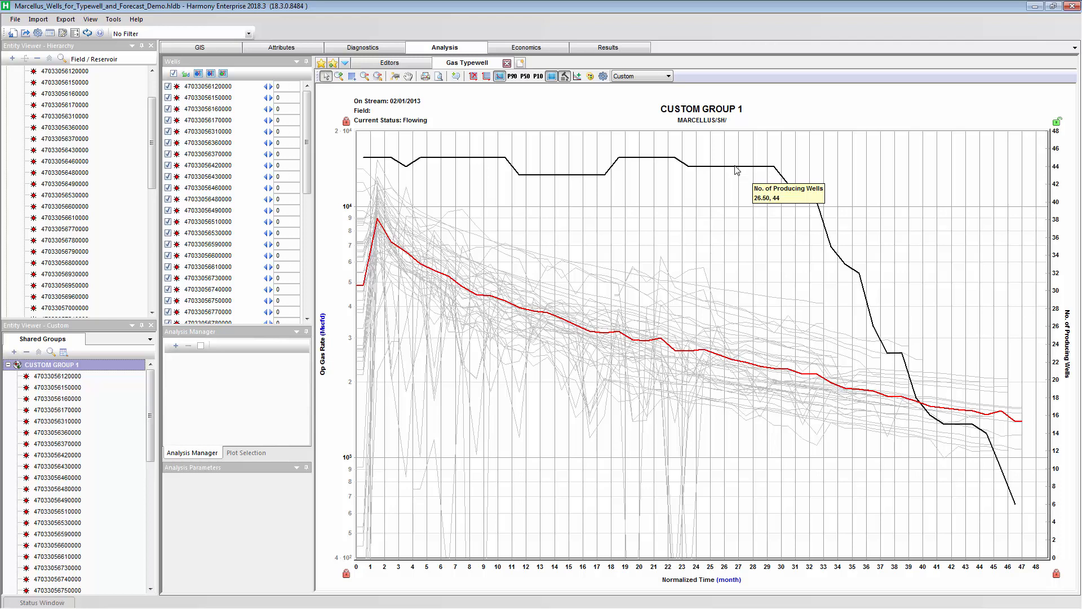
mouse_move(737, 174)
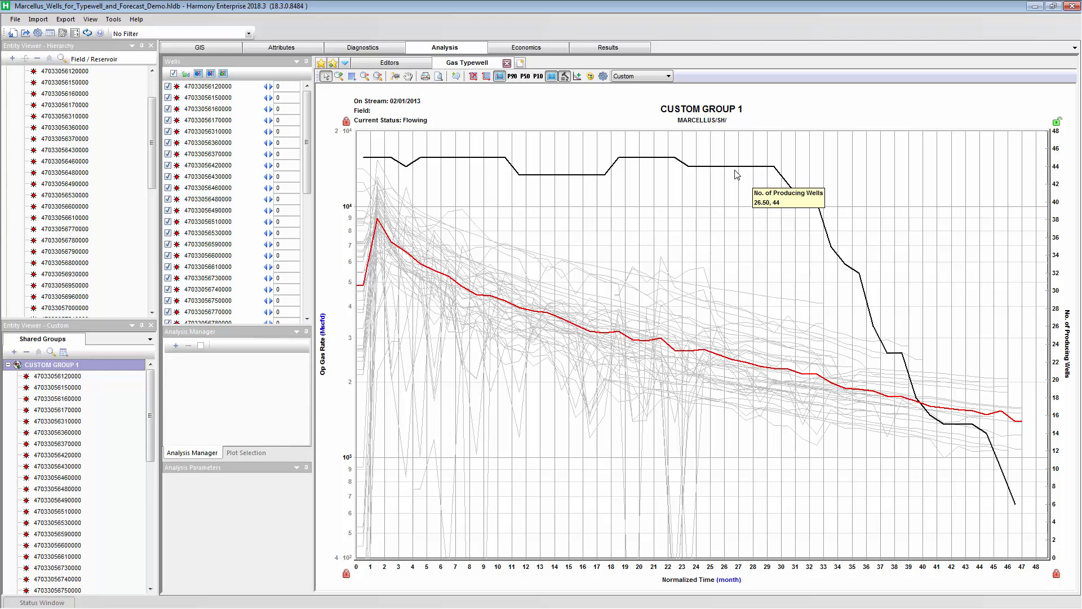
mouse_move(769, 376)
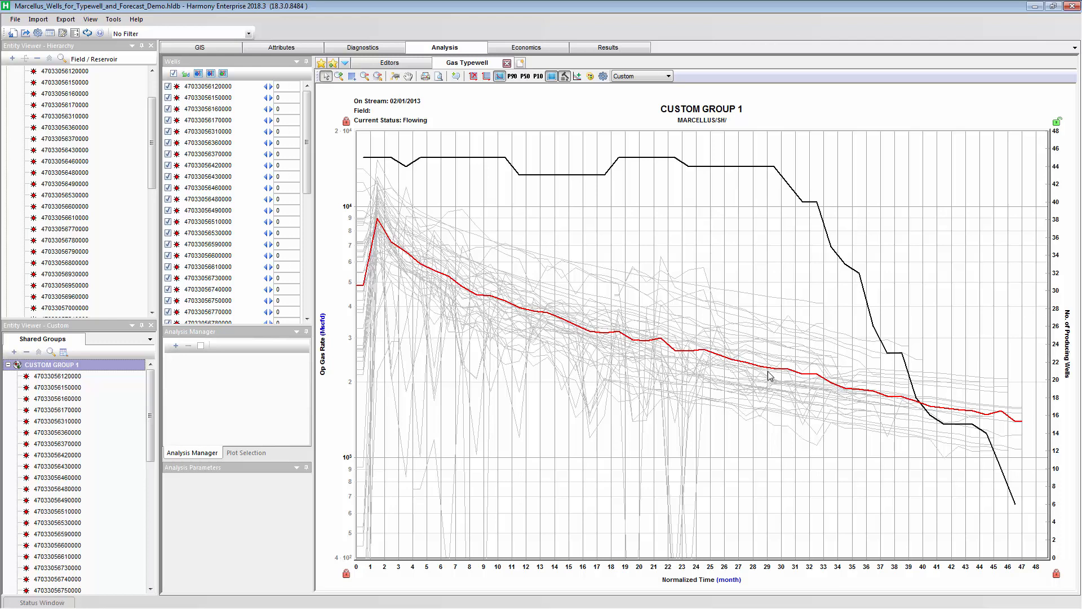
mouse_move(923, 417)
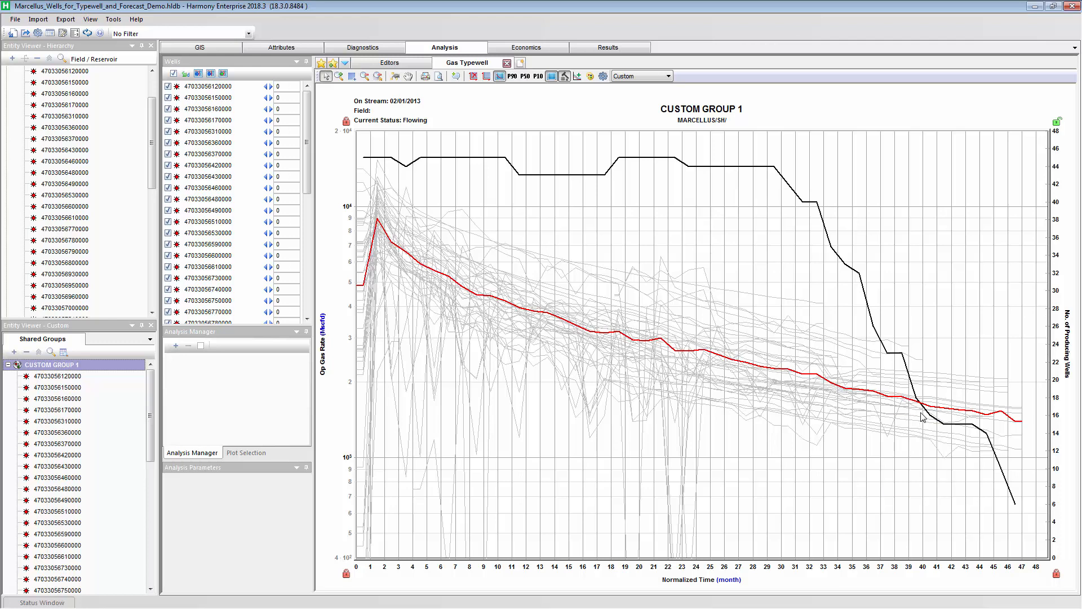
mouse_move(962, 427)
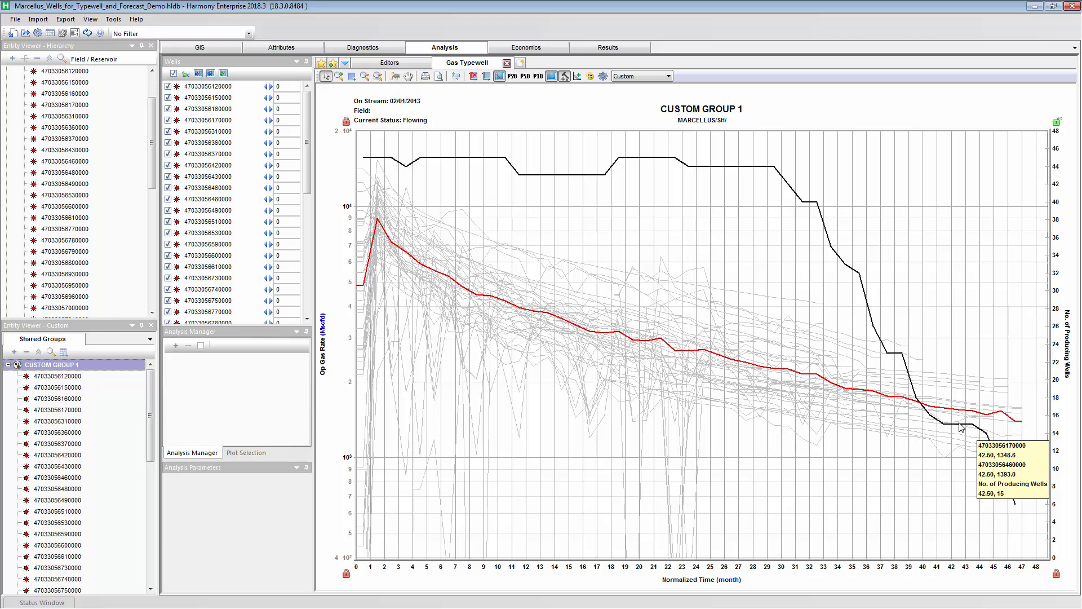
mouse_move(943, 418)
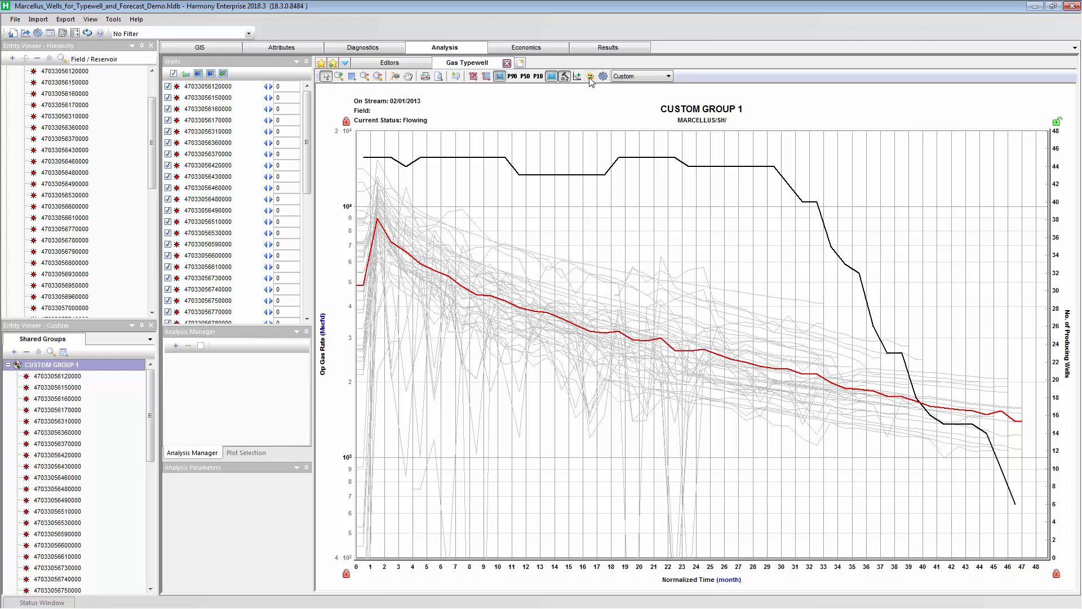
Colour well curves by year drilled (2013, 2014, 2015) and list the gas decline analysis types
left_click(590, 77)
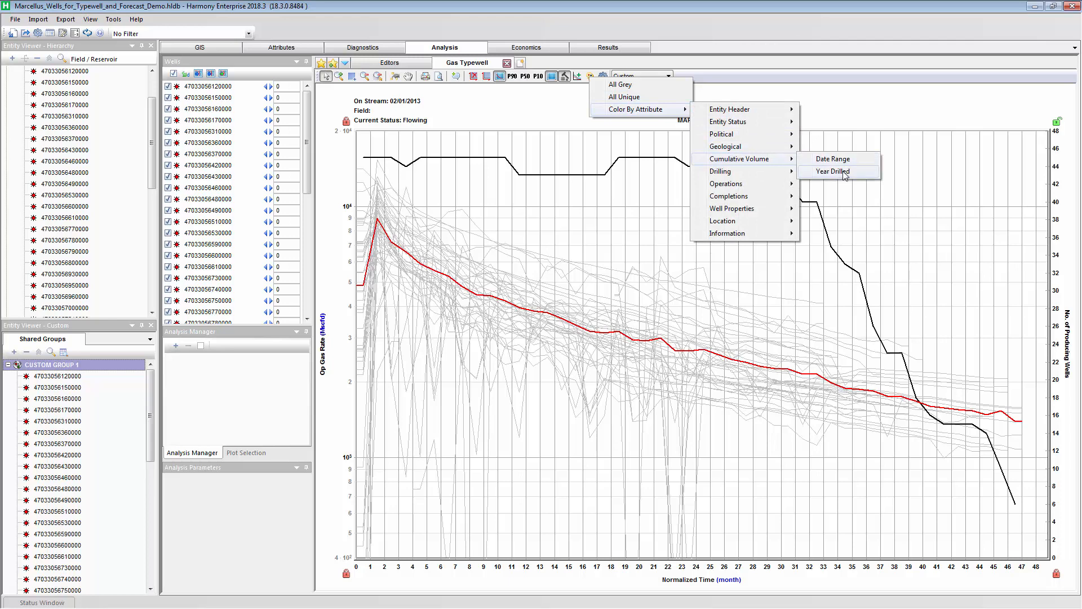
left_click(834, 171)
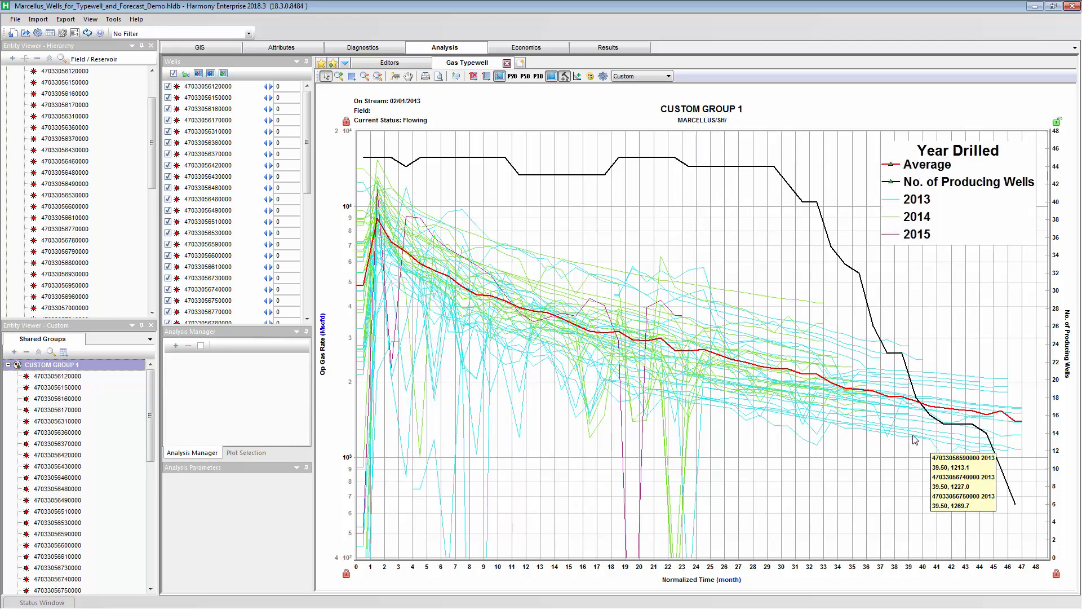
mouse_move(938, 446)
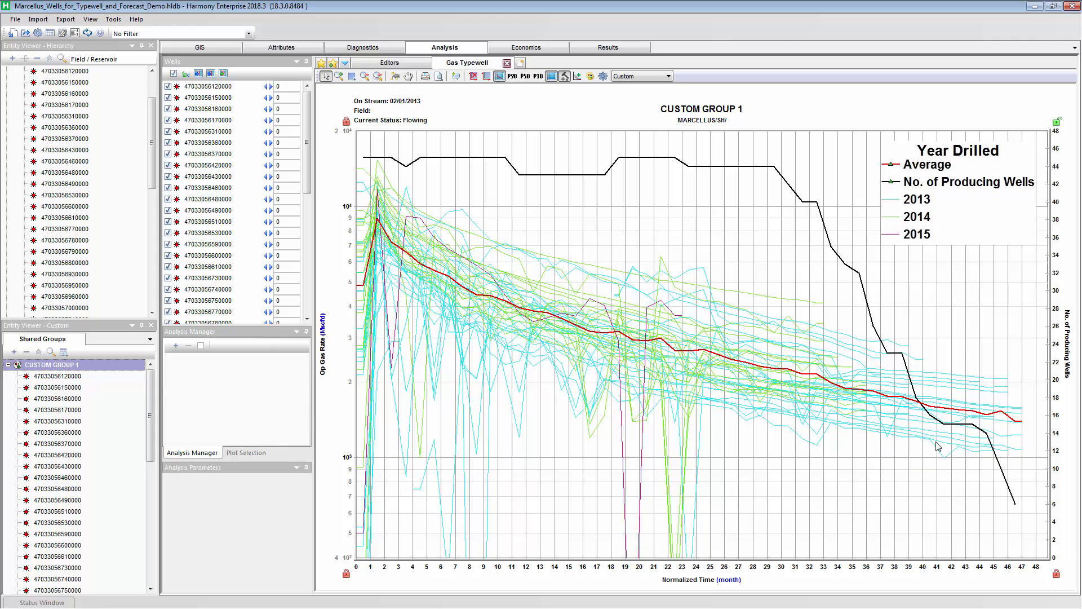
mouse_move(902, 417)
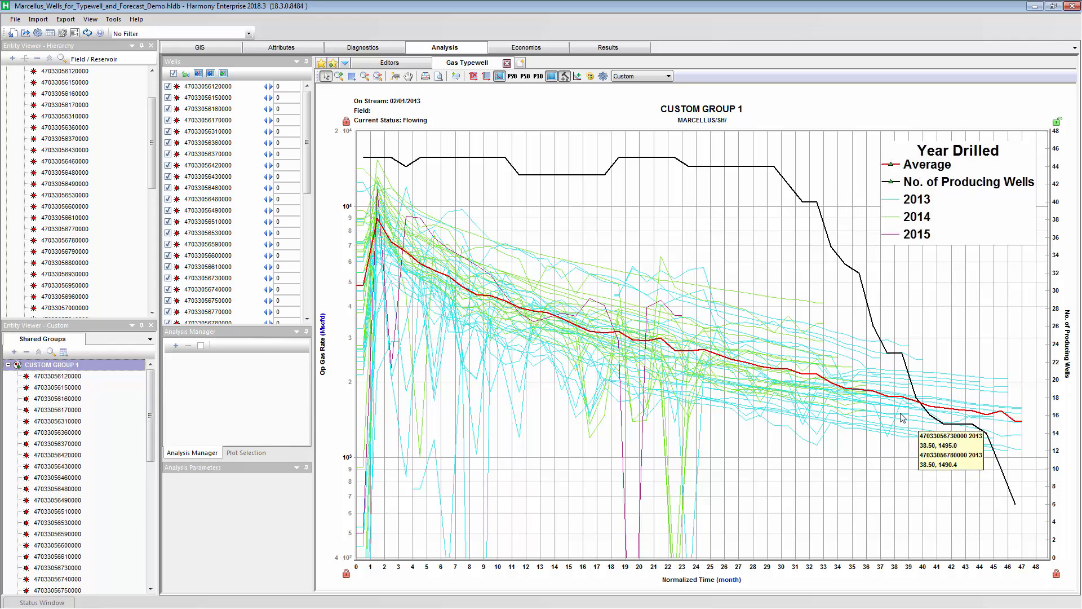
mouse_move(719, 391)
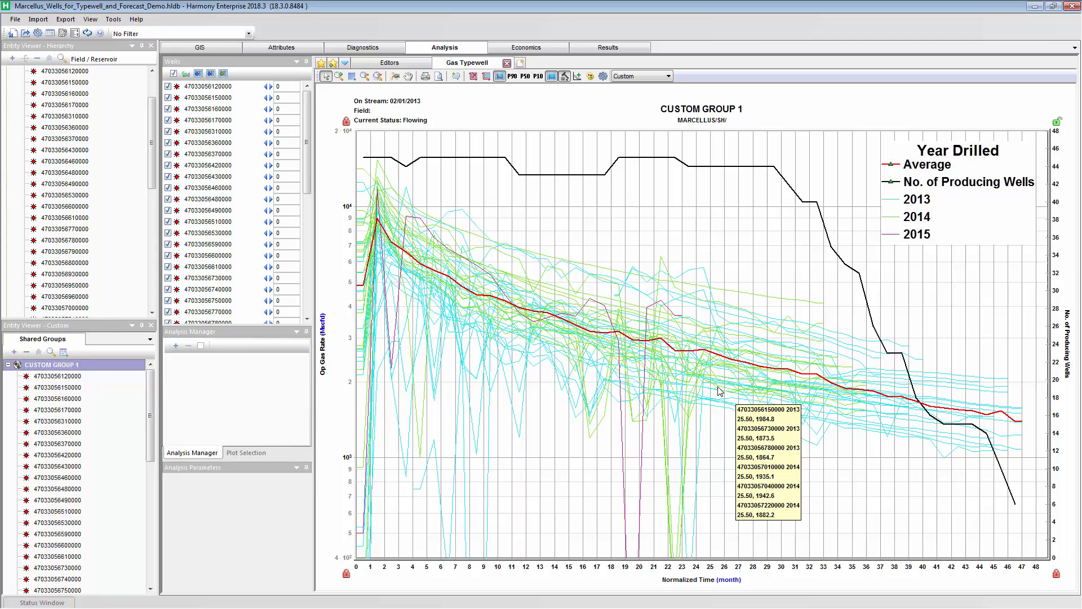
mouse_move(914, 445)
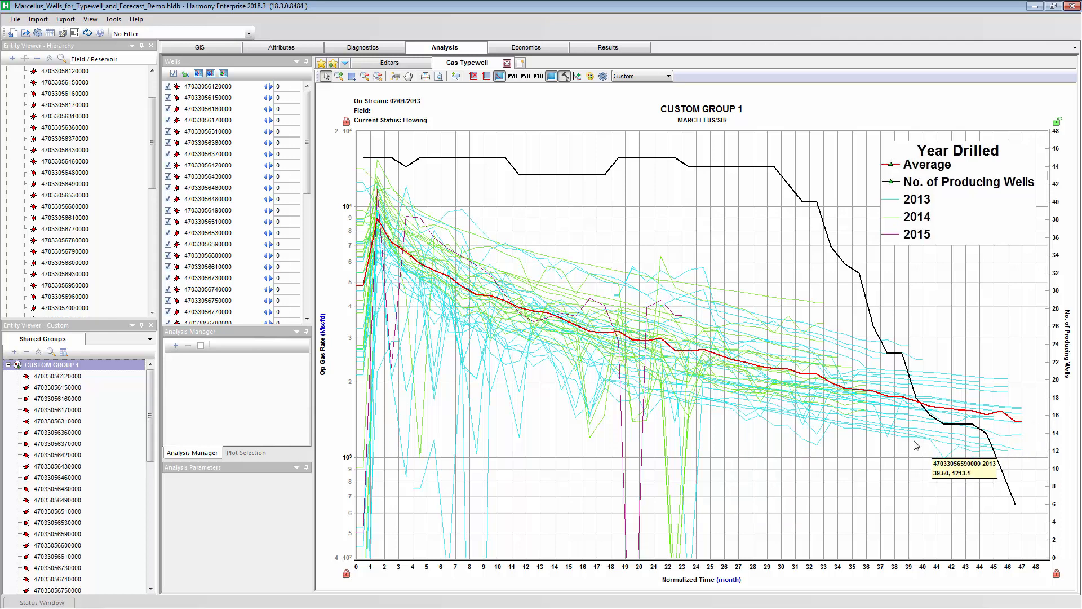
mouse_move(990, 414)
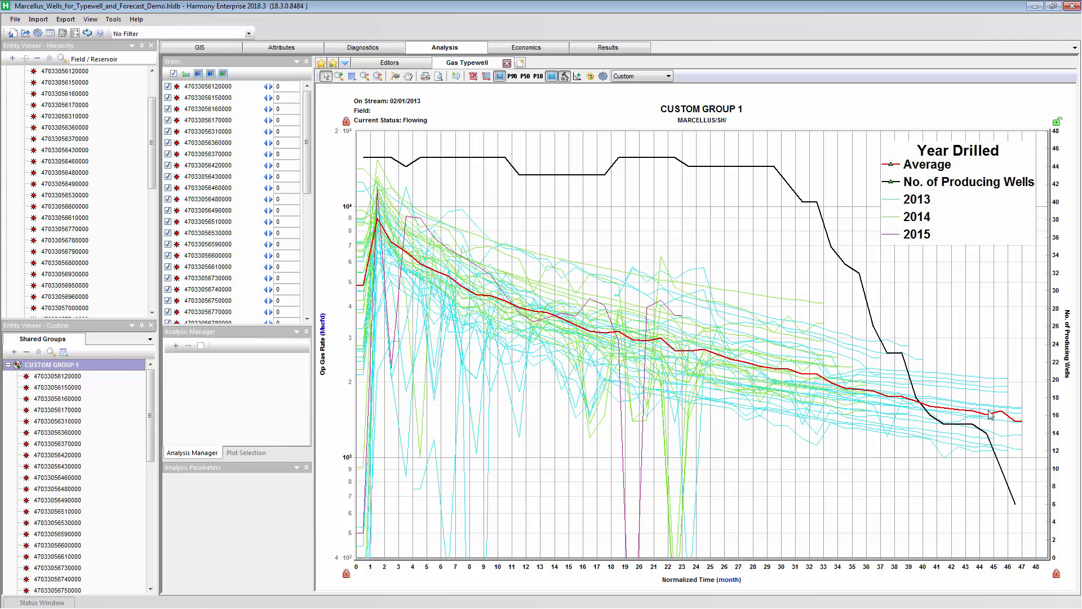
mouse_move(978, 419)
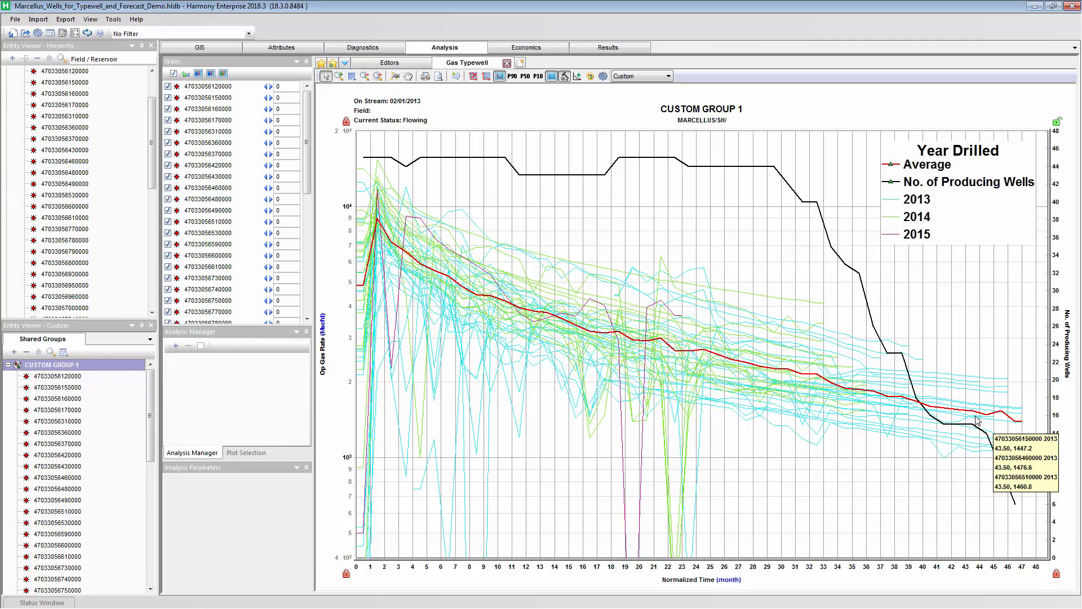
mouse_move(639, 326)
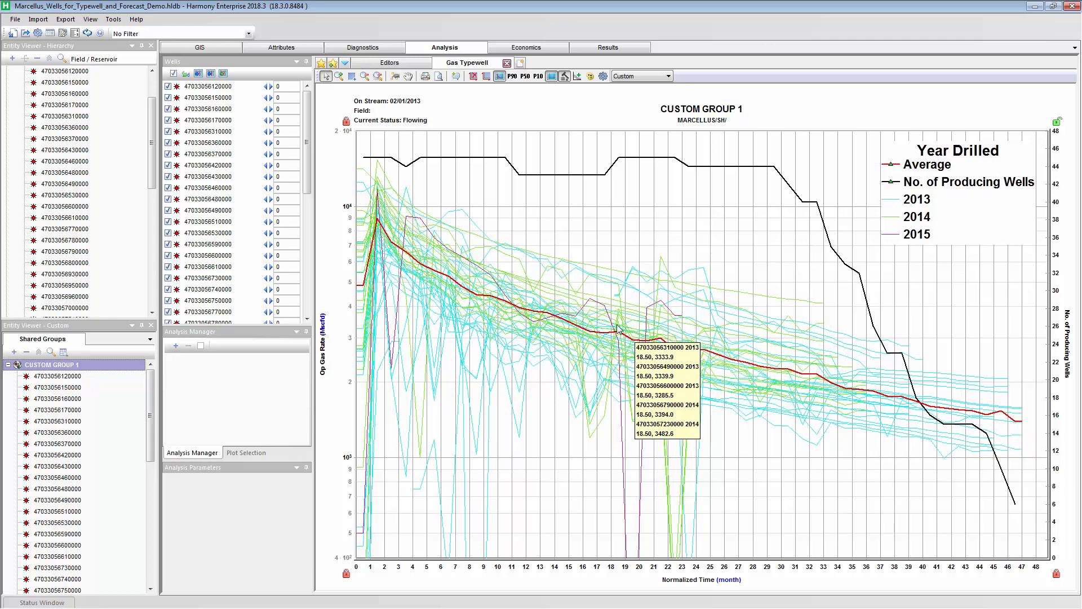
mouse_move(737, 367)
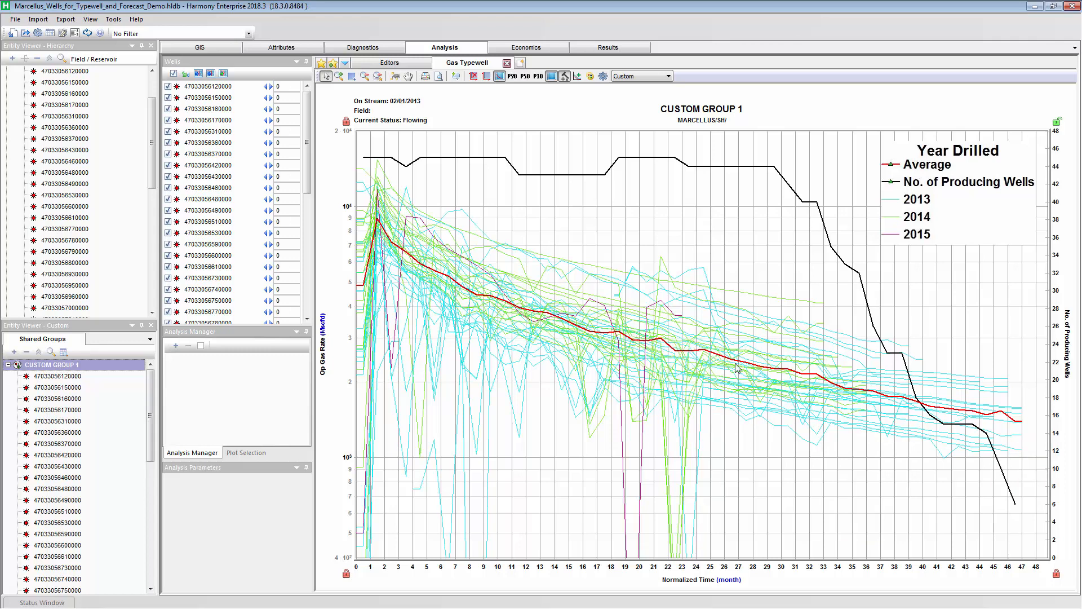
mouse_move(948, 412)
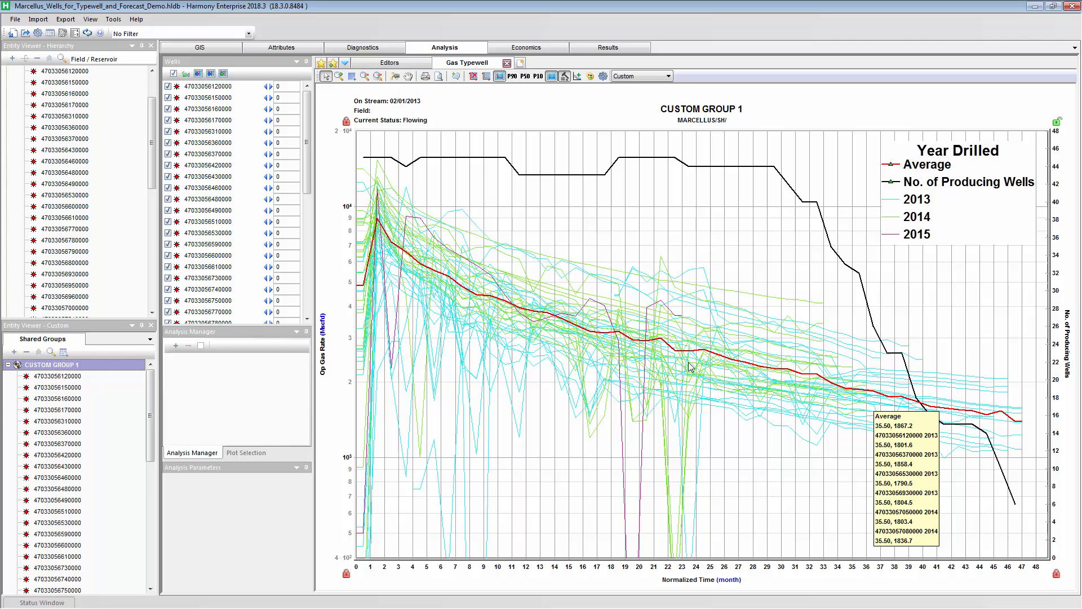
left_click(175, 345)
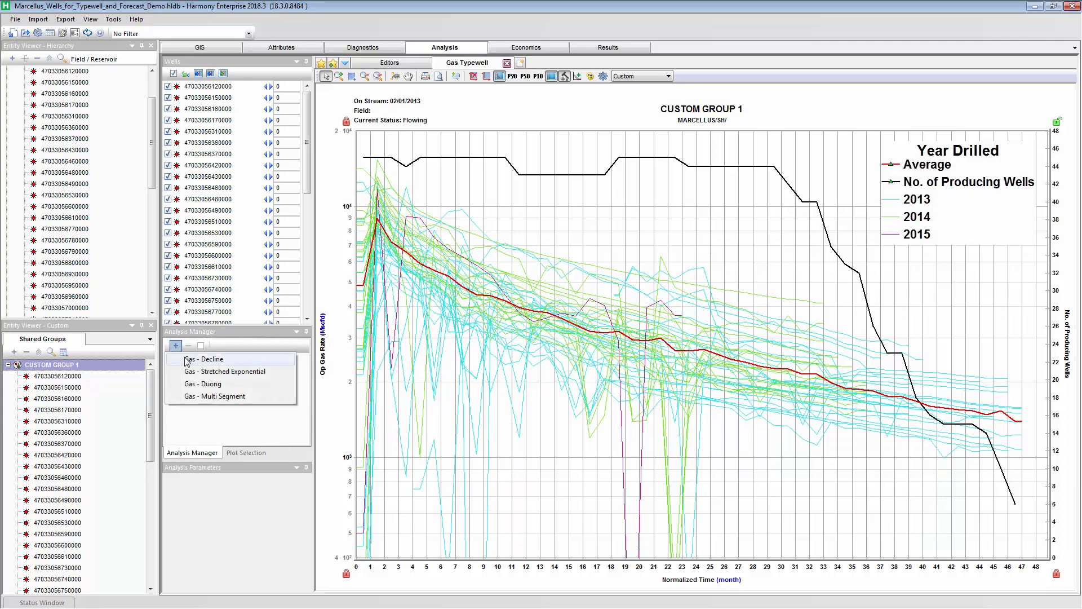
left_click(203, 359)
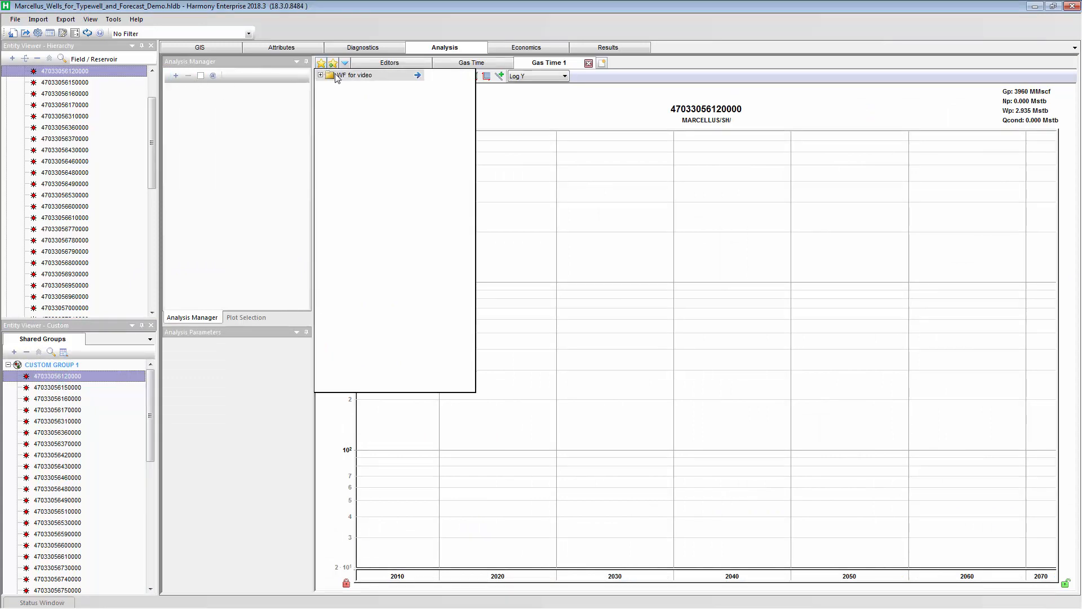
Run 'WF for video' to create the Jan 2018 DCA forecast, then select the next well
left_click(417, 74)
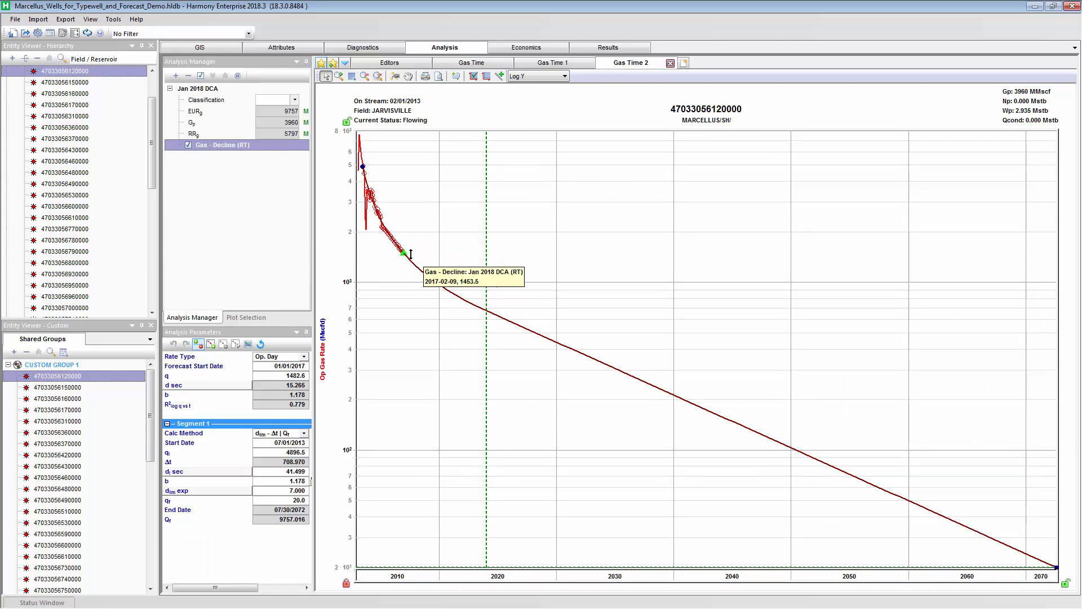
mouse_move(197, 95)
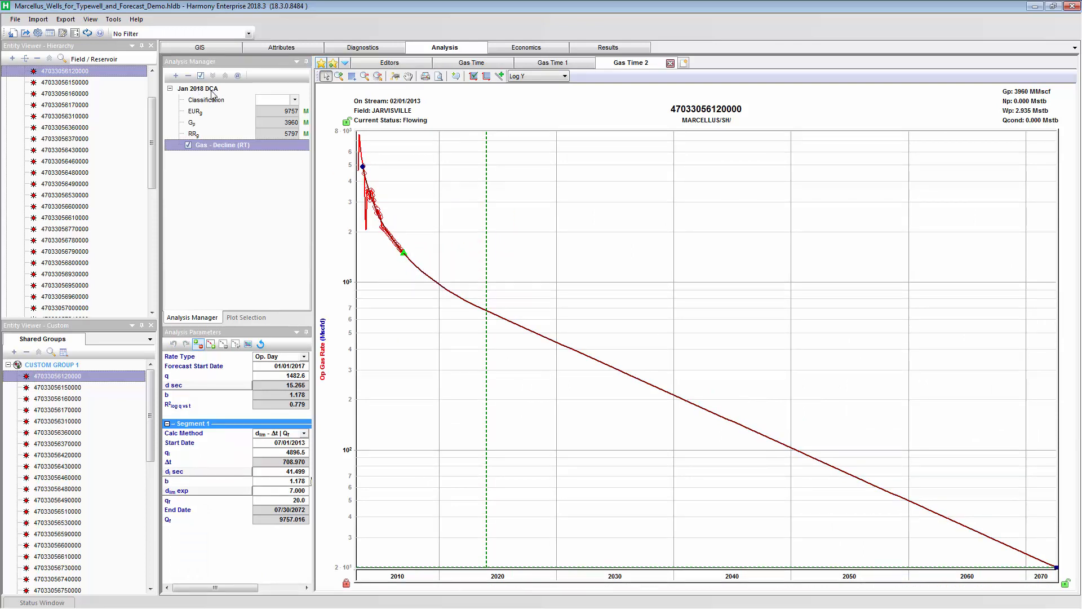
left_click(58, 388)
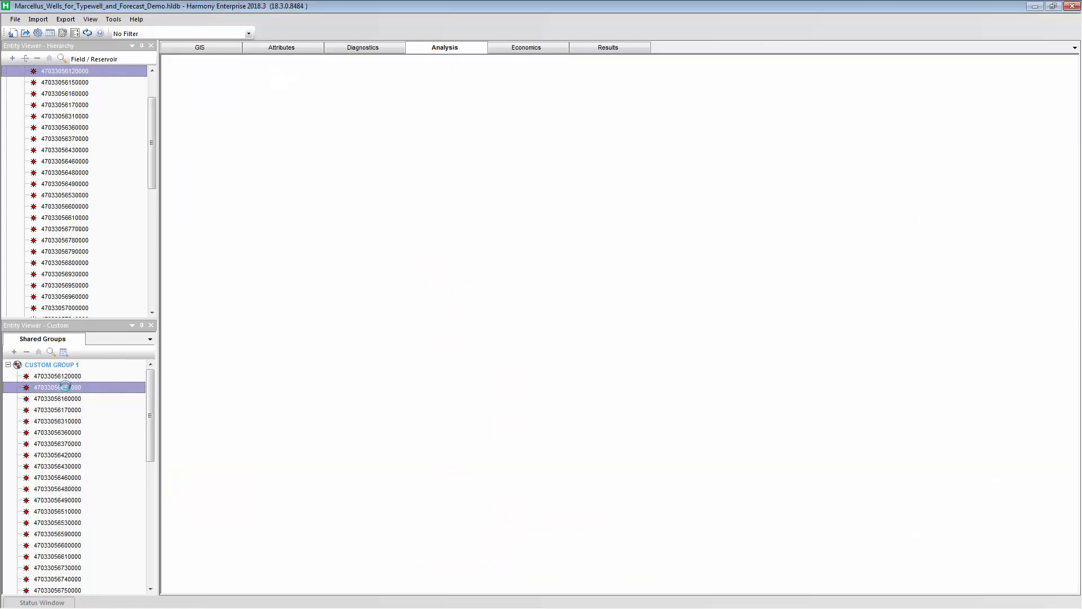
Return to the Custom Group 1 typewell and append each well's Jan 2018 DCA forecast
left_click(64, 83)
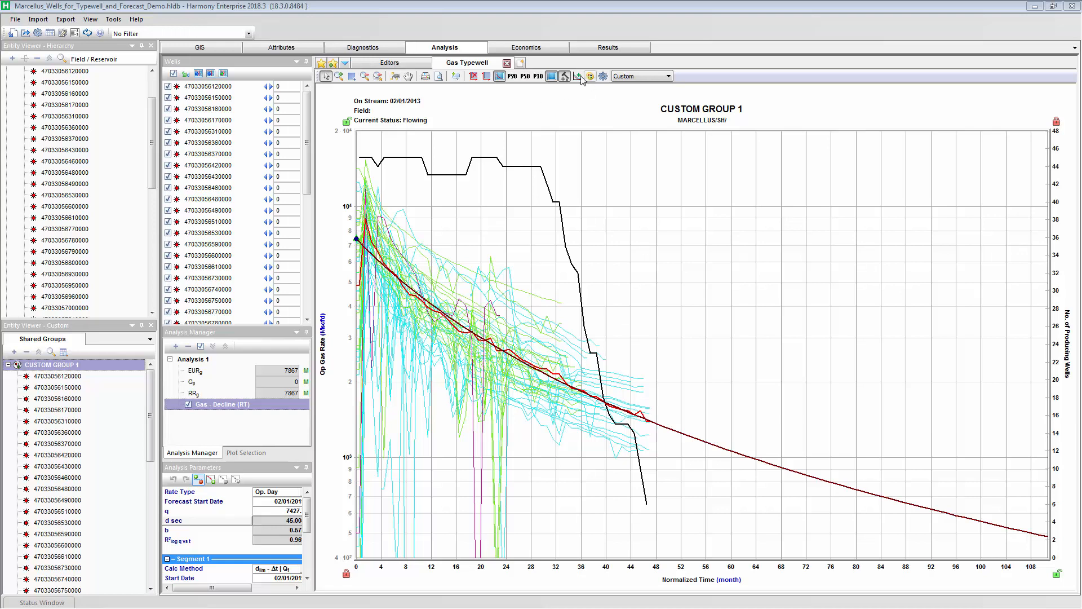
left_click(579, 76)
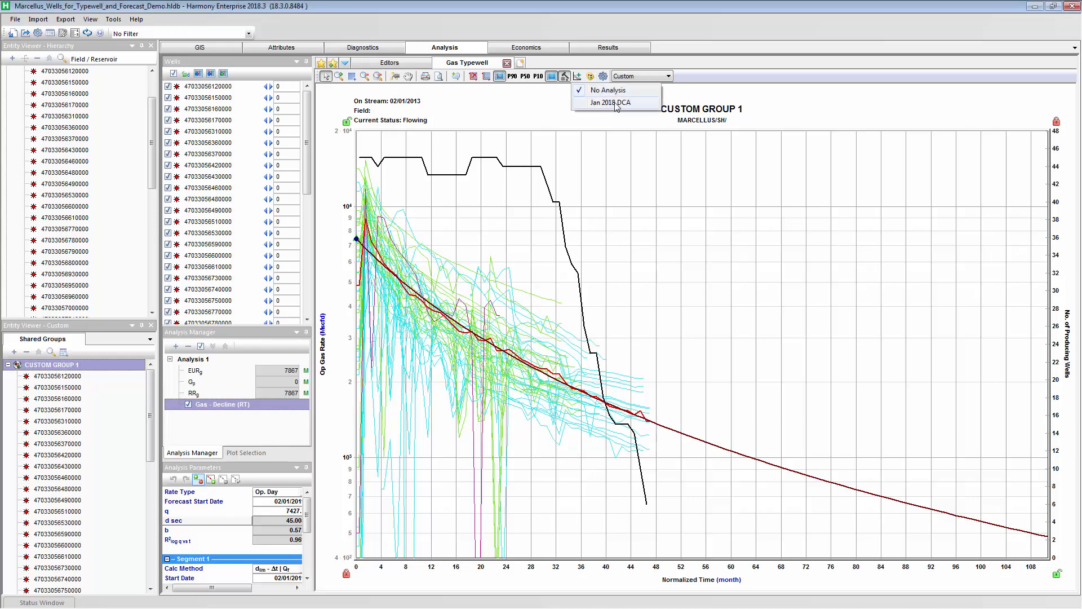
left_click(610, 102)
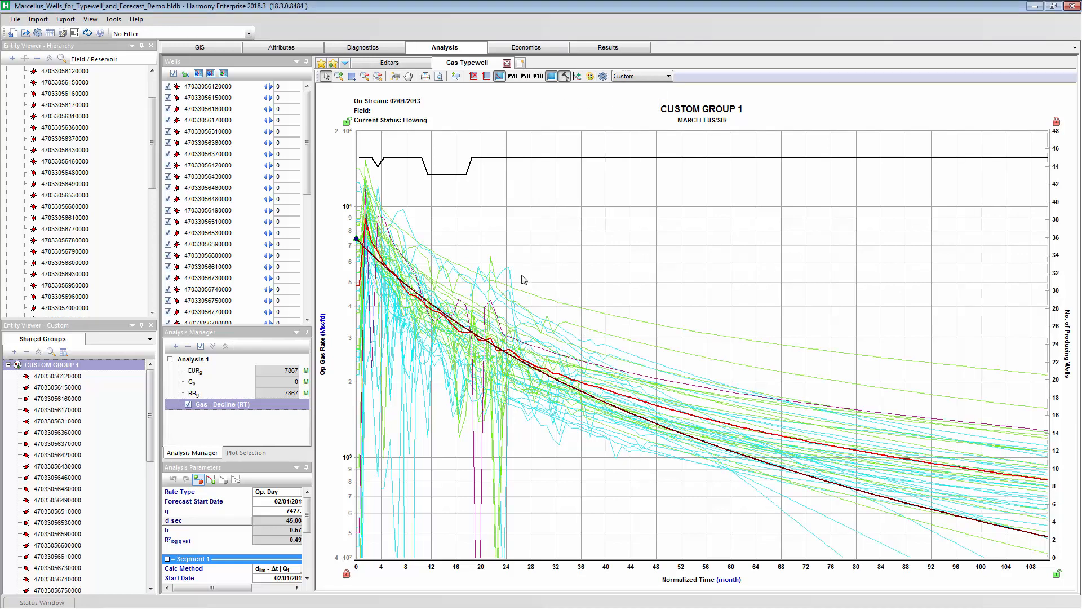
mouse_move(649, 345)
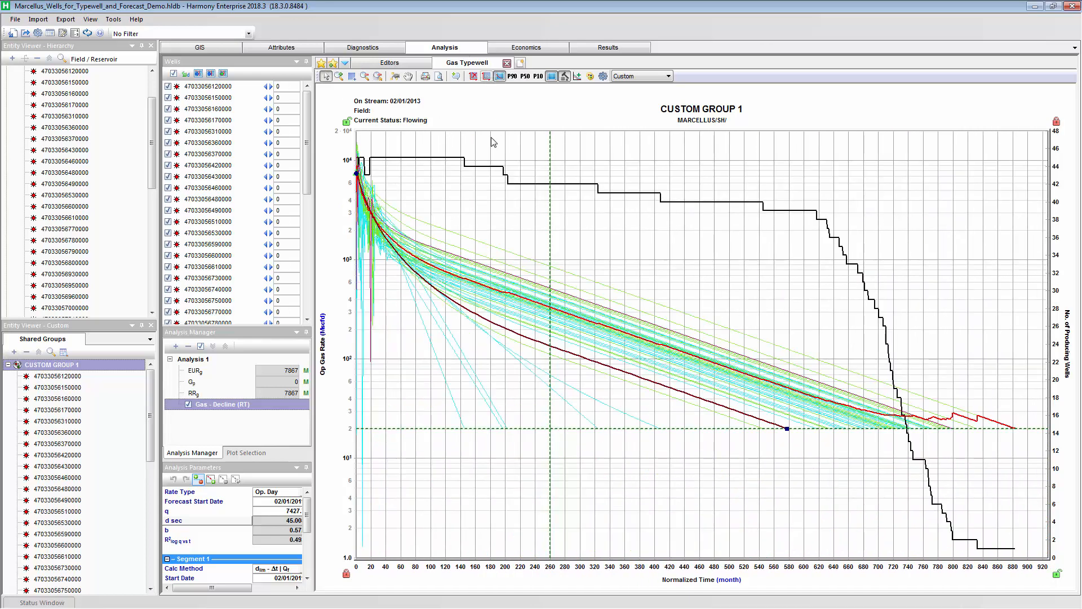
mouse_move(692, 357)
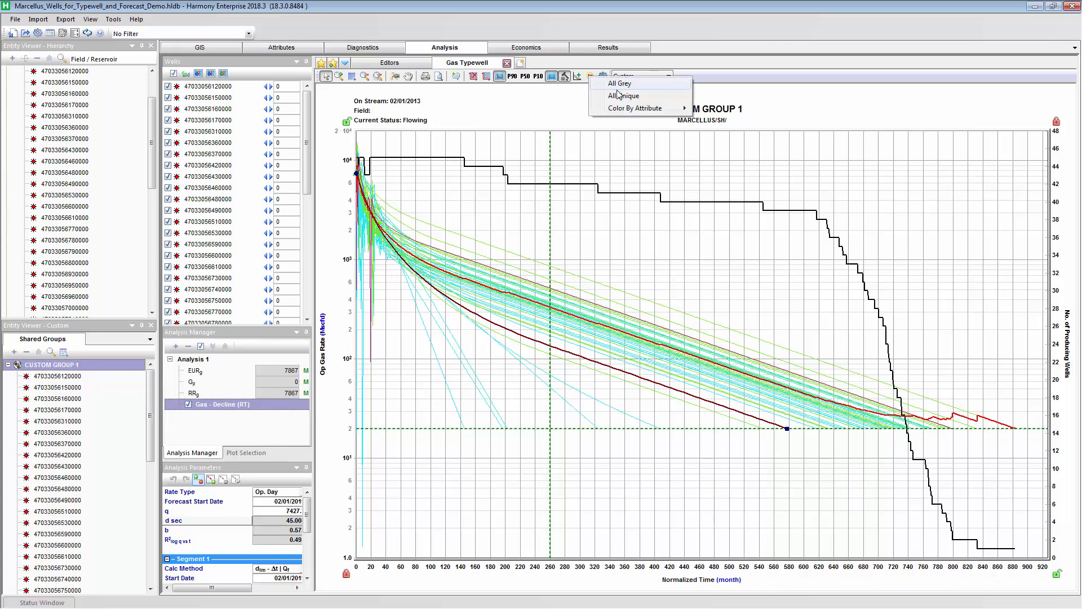
left_click(619, 83)
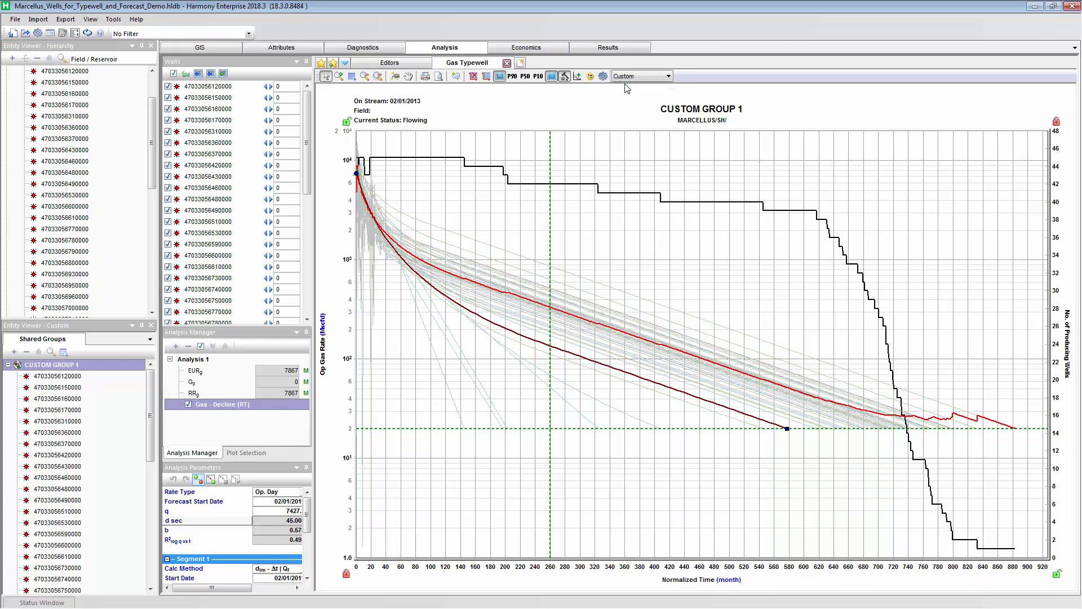
mouse_move(572, 326)
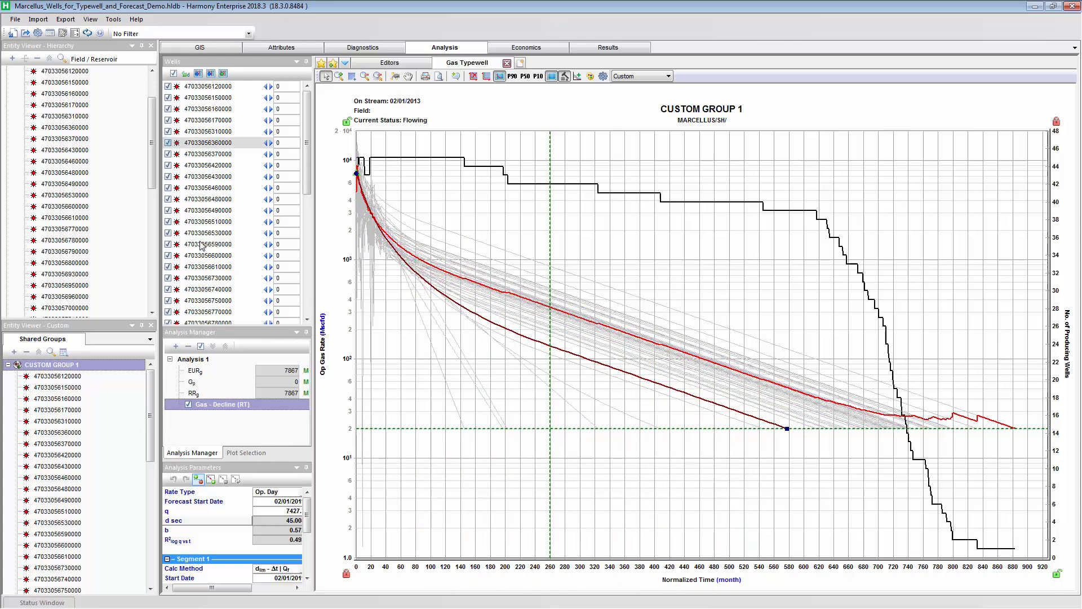
left_click(211, 254)
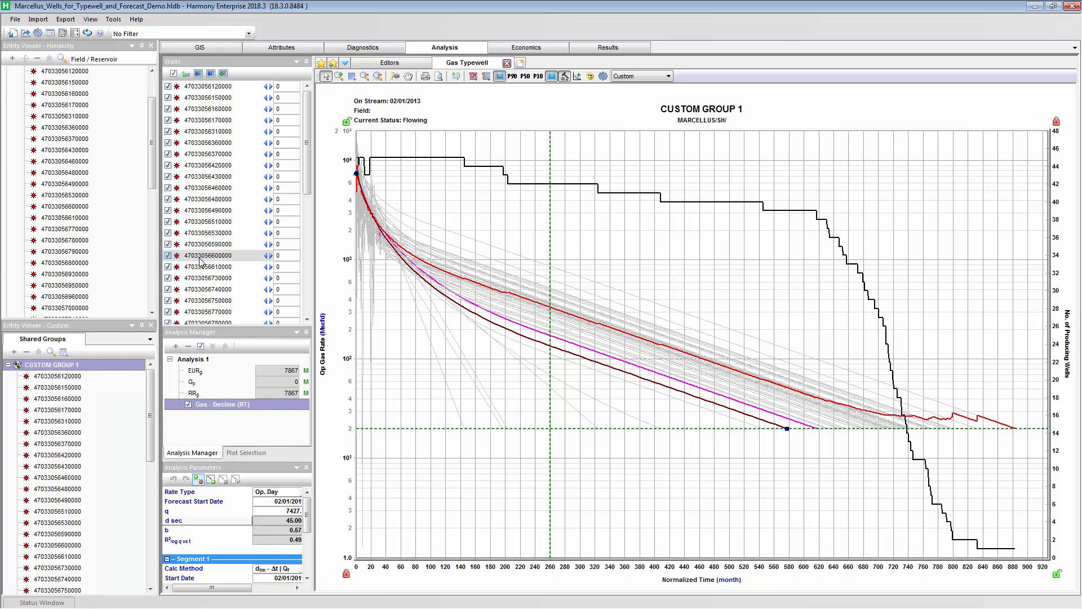
mouse_move(590, 365)
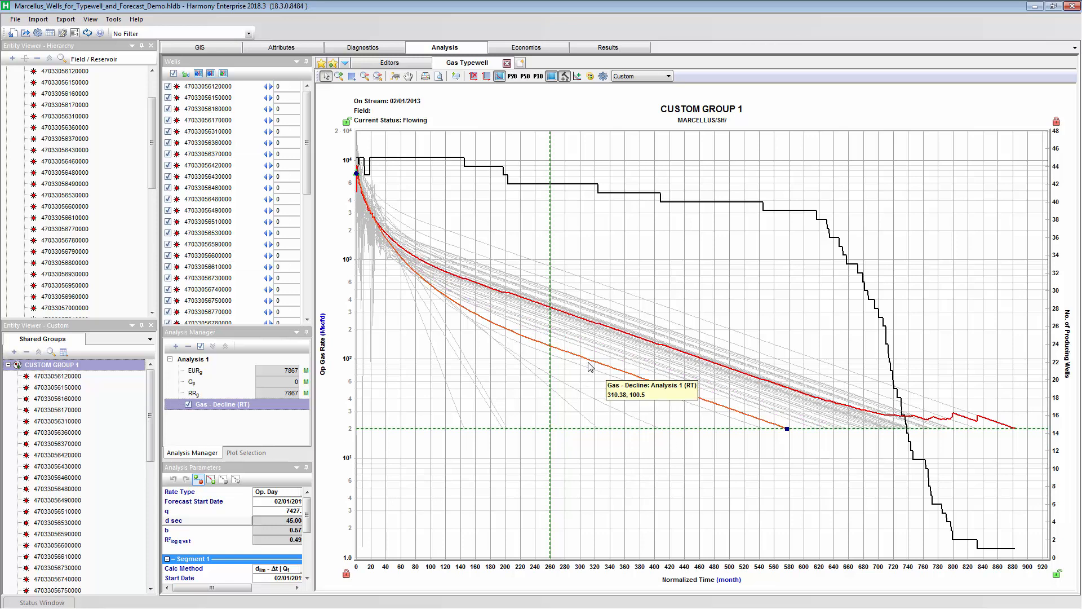
mouse_move(592, 366)
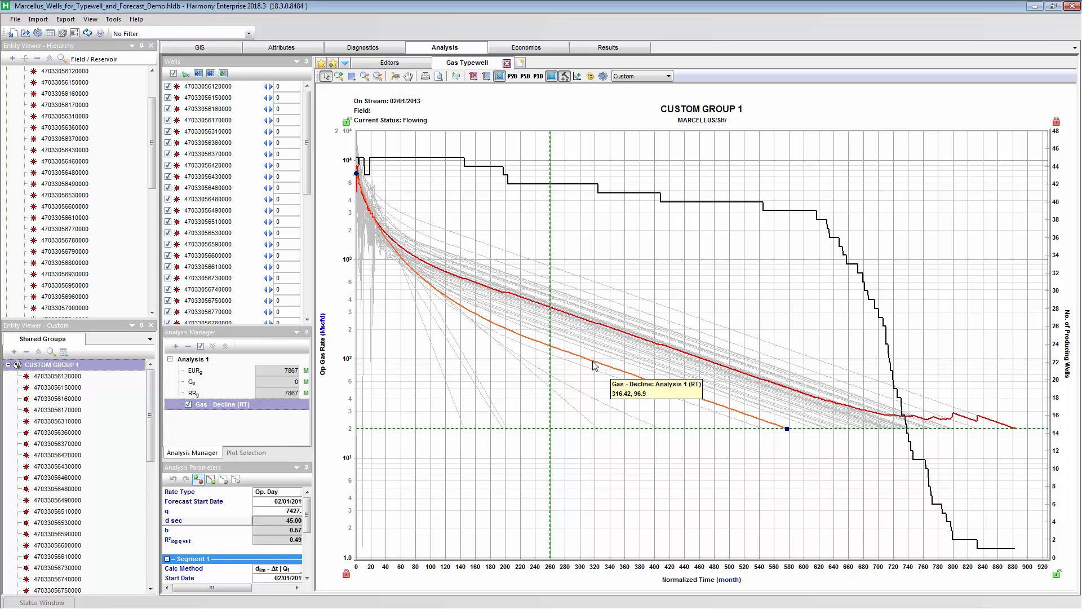
Rename Analysis 1 to 'DCA match on average history' and add a second gas decline analysis
right_click(195, 359)
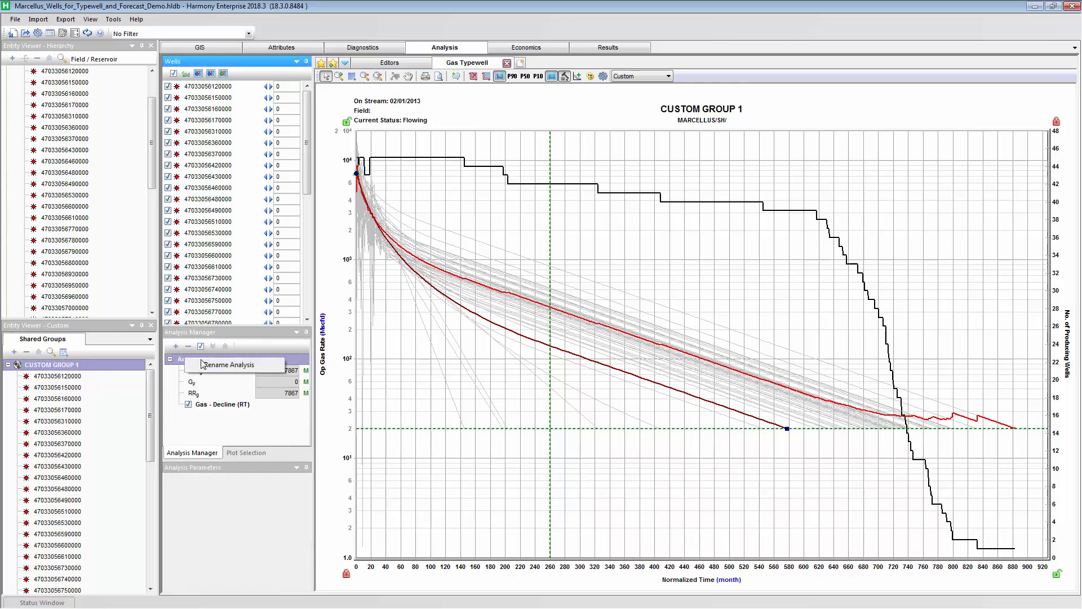
left_click(229, 365)
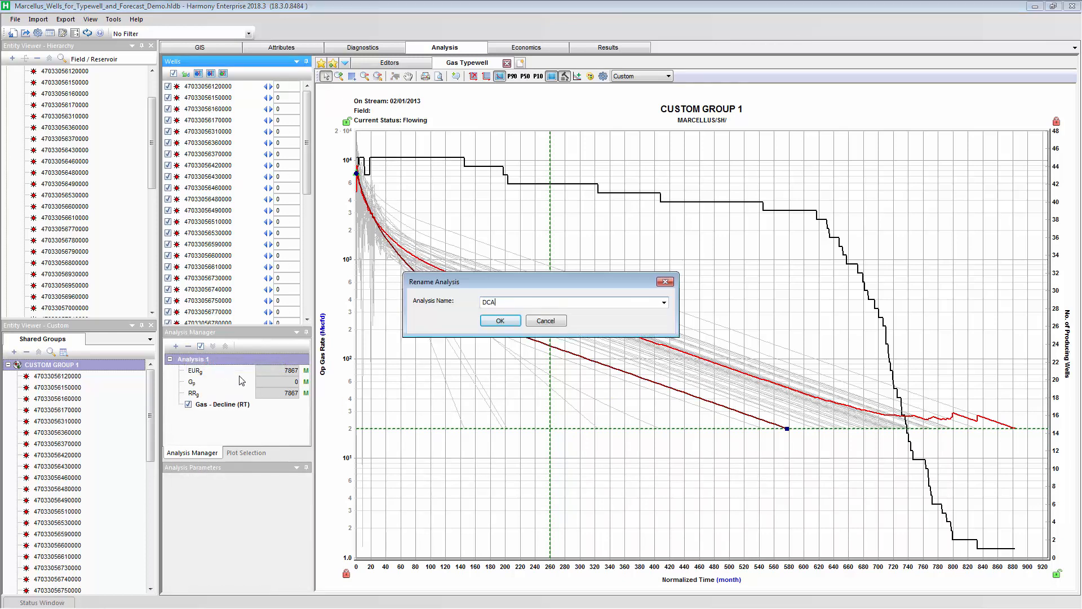
type("match on")
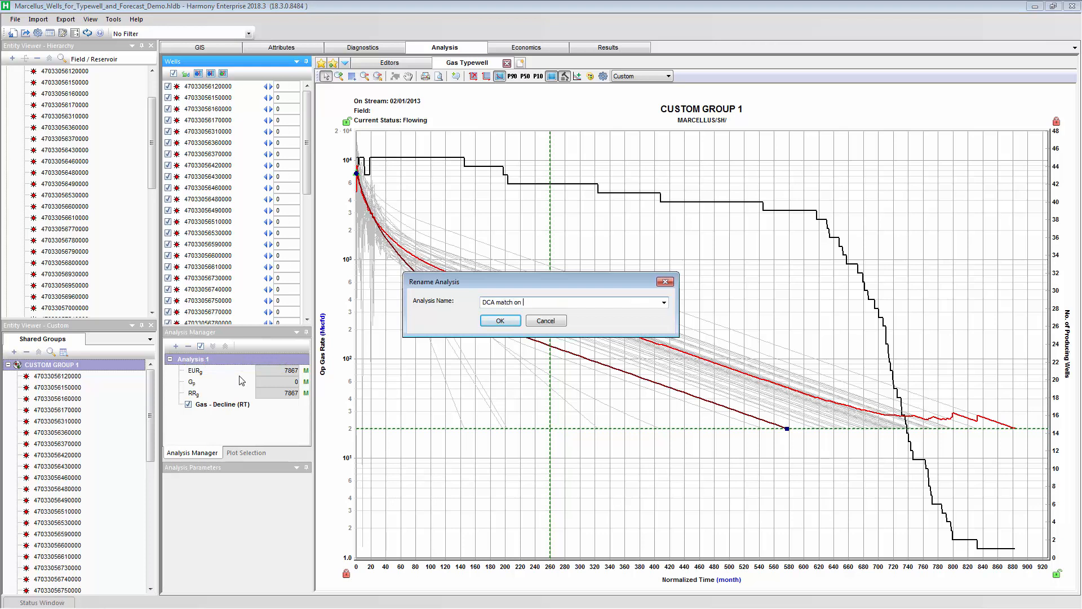
type("aver")
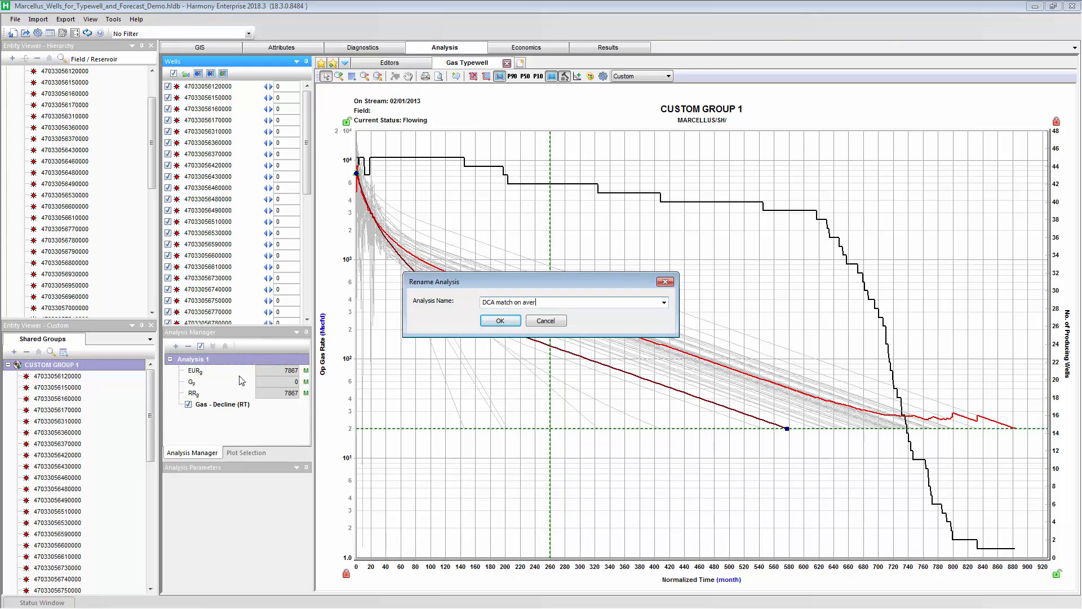
type("a")
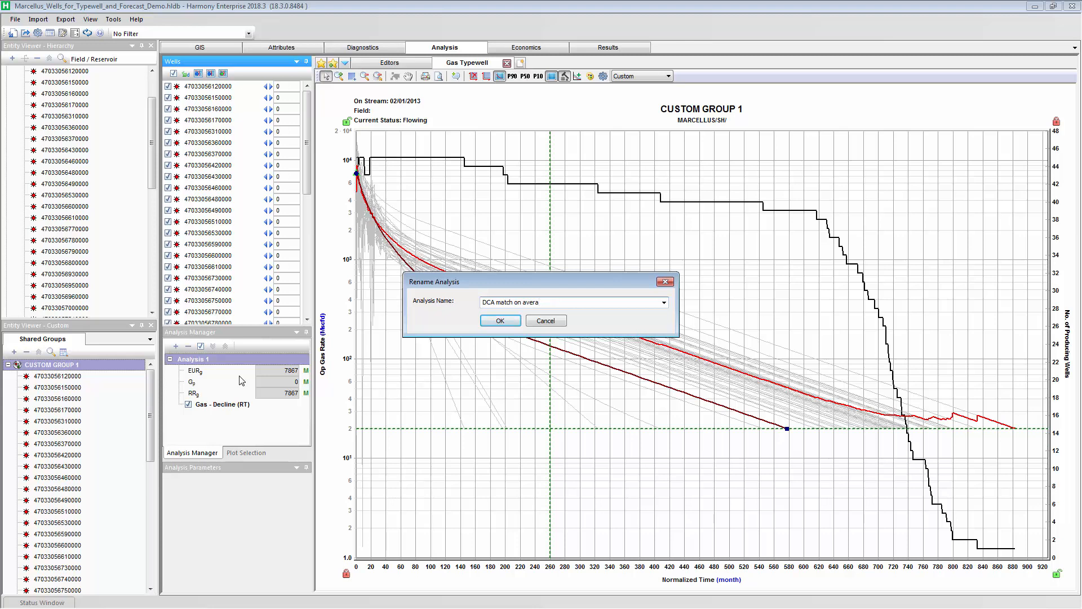
type("ge history")
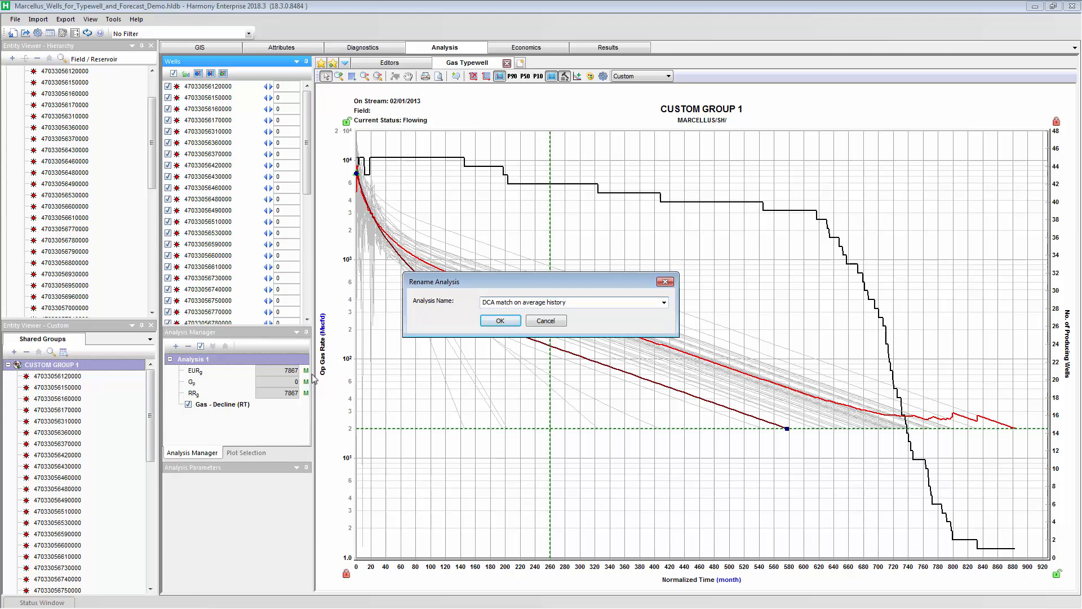
left_click(176, 345)
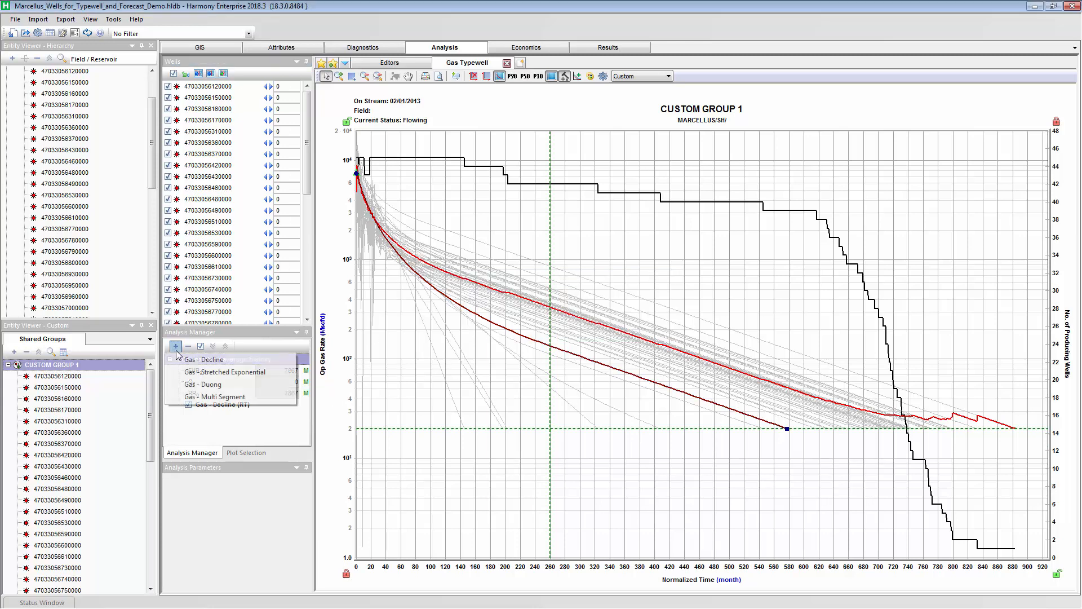
left_click(203, 359)
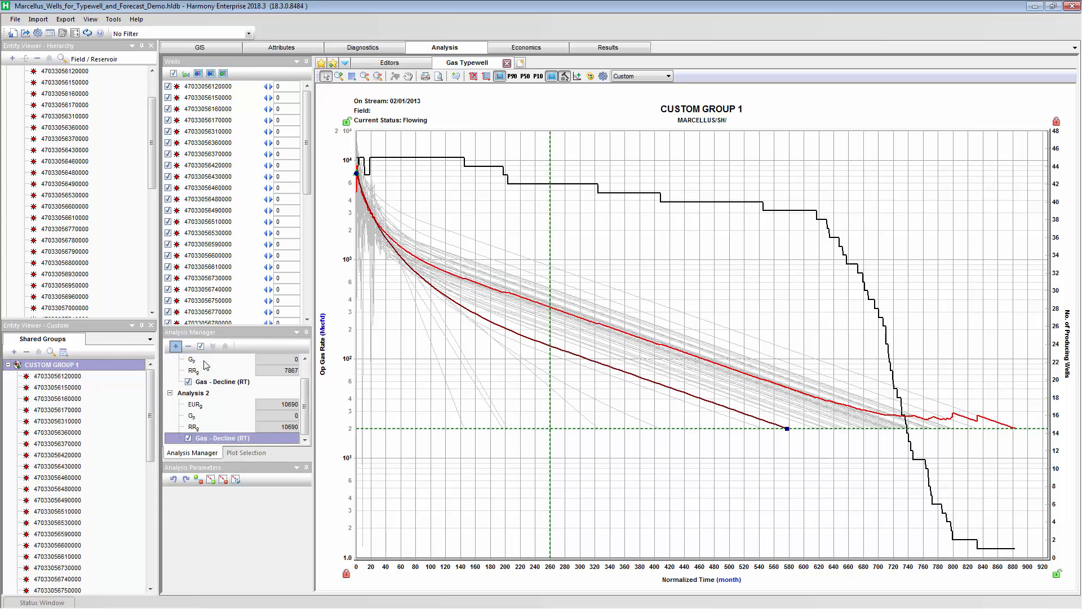